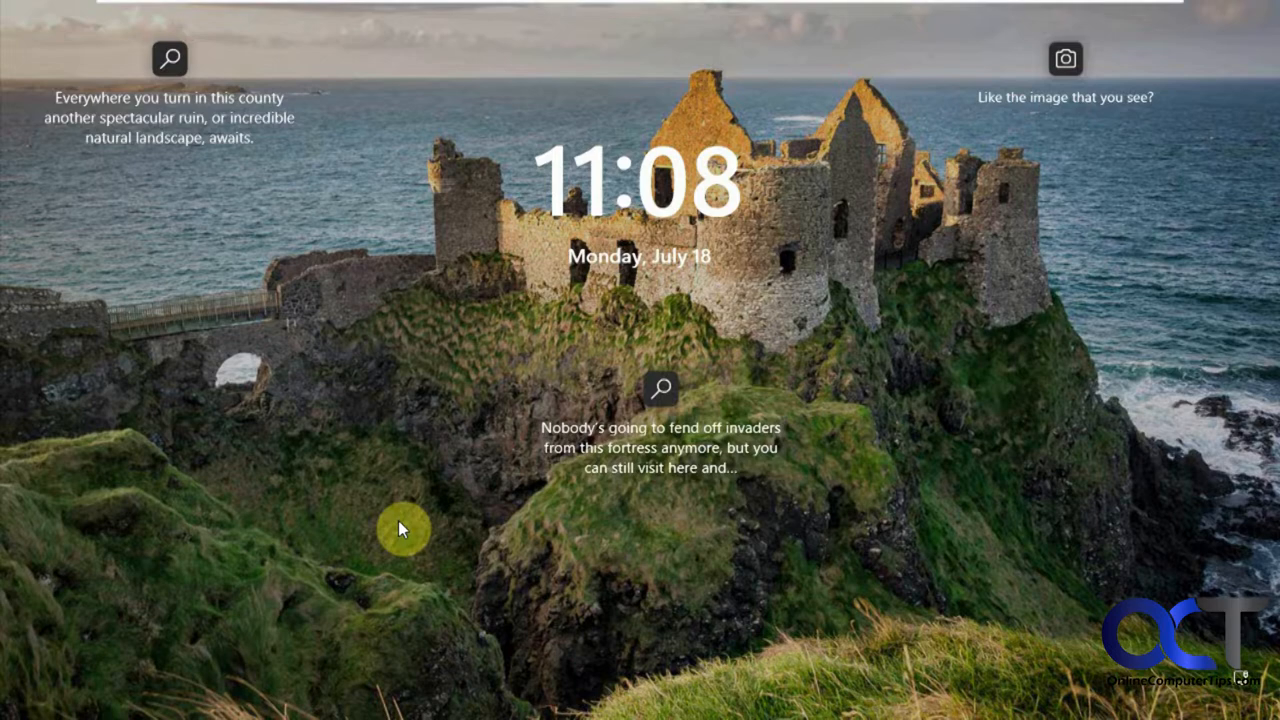
mouse_move(280, 352)
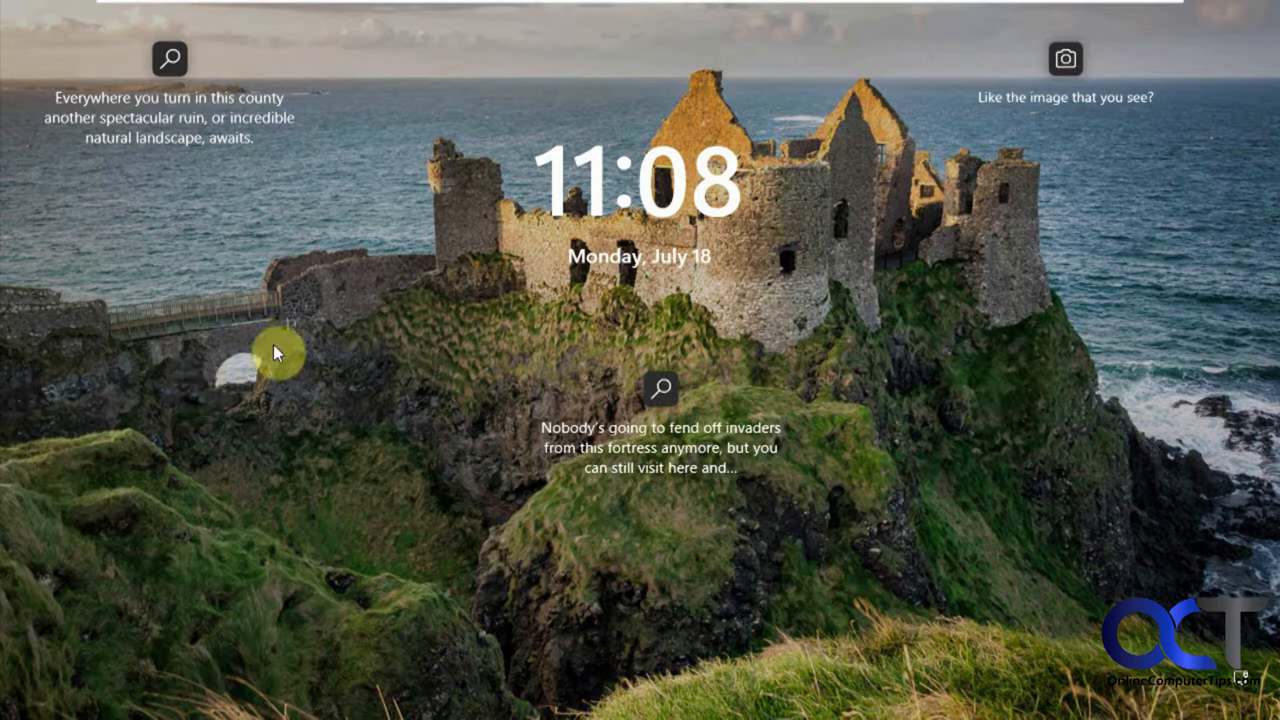
mouse_move(296, 356)
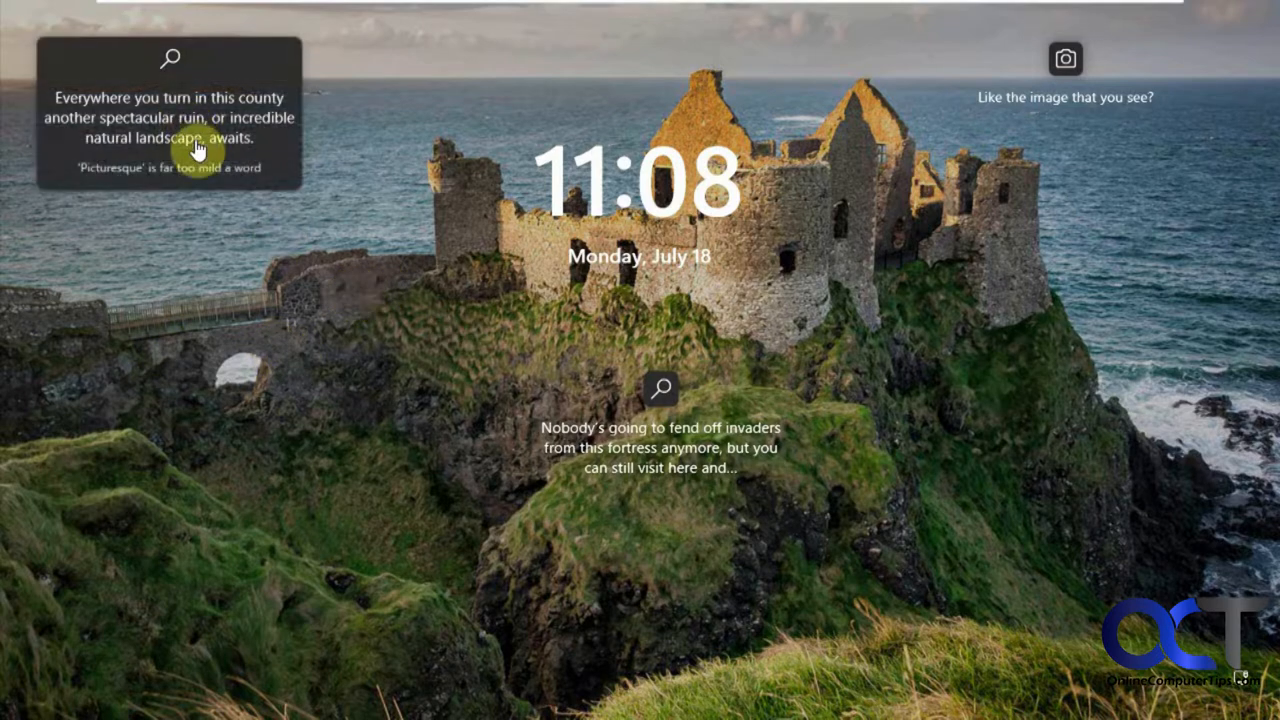
Read the castle photo info, bring up the Assets path in Notepad, then start File Explorer.
click(1064, 58)
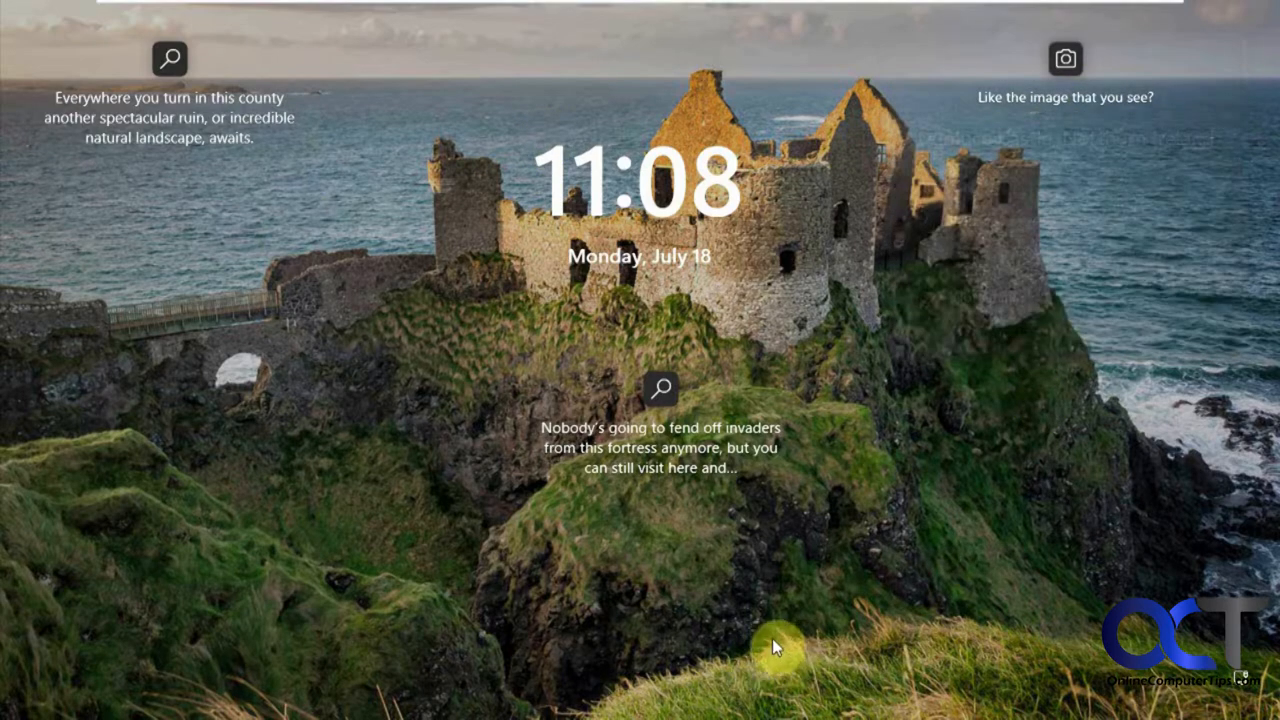
mouse_move(1024, 592)
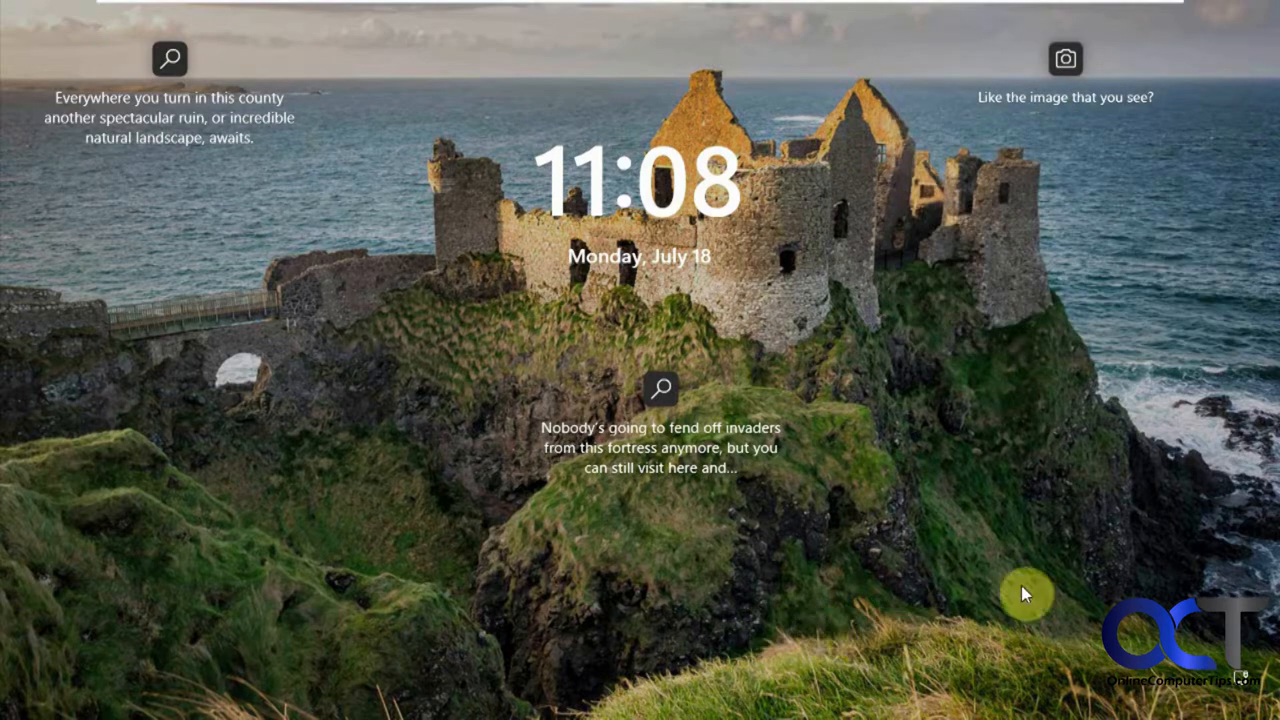
mouse_move(1104, 420)
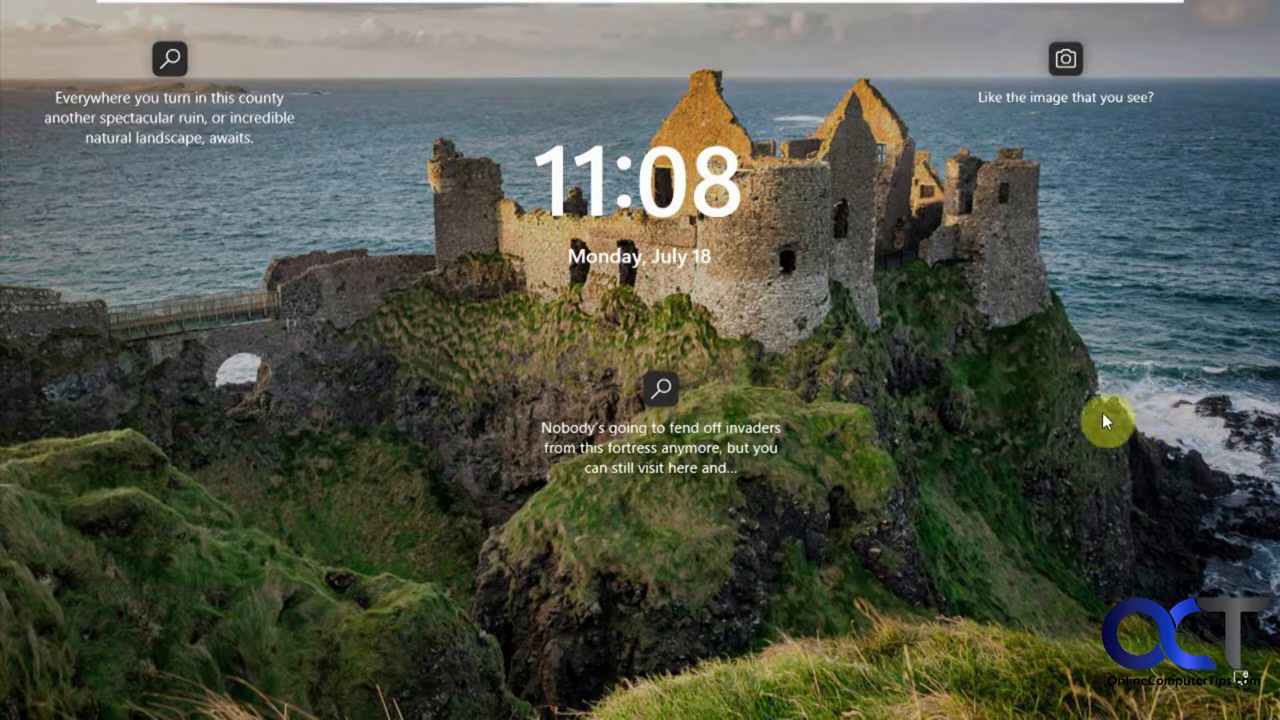
mouse_move(1030, 432)
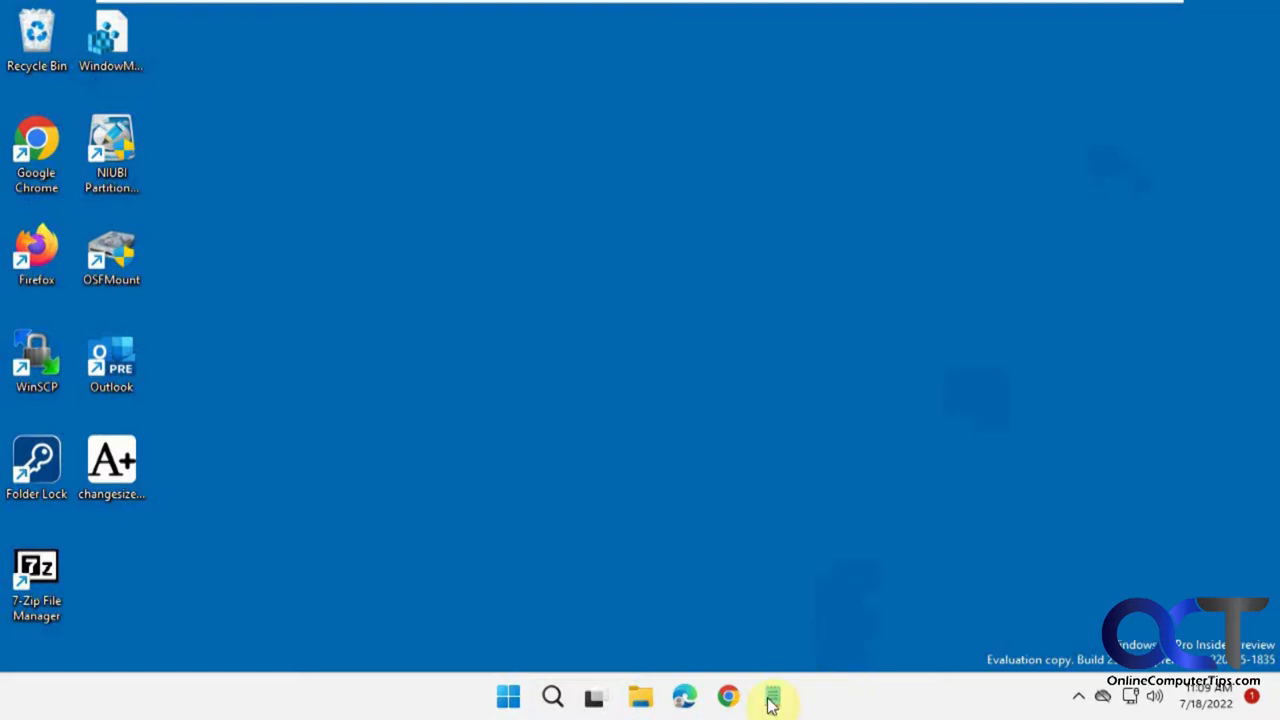
click(772, 696)
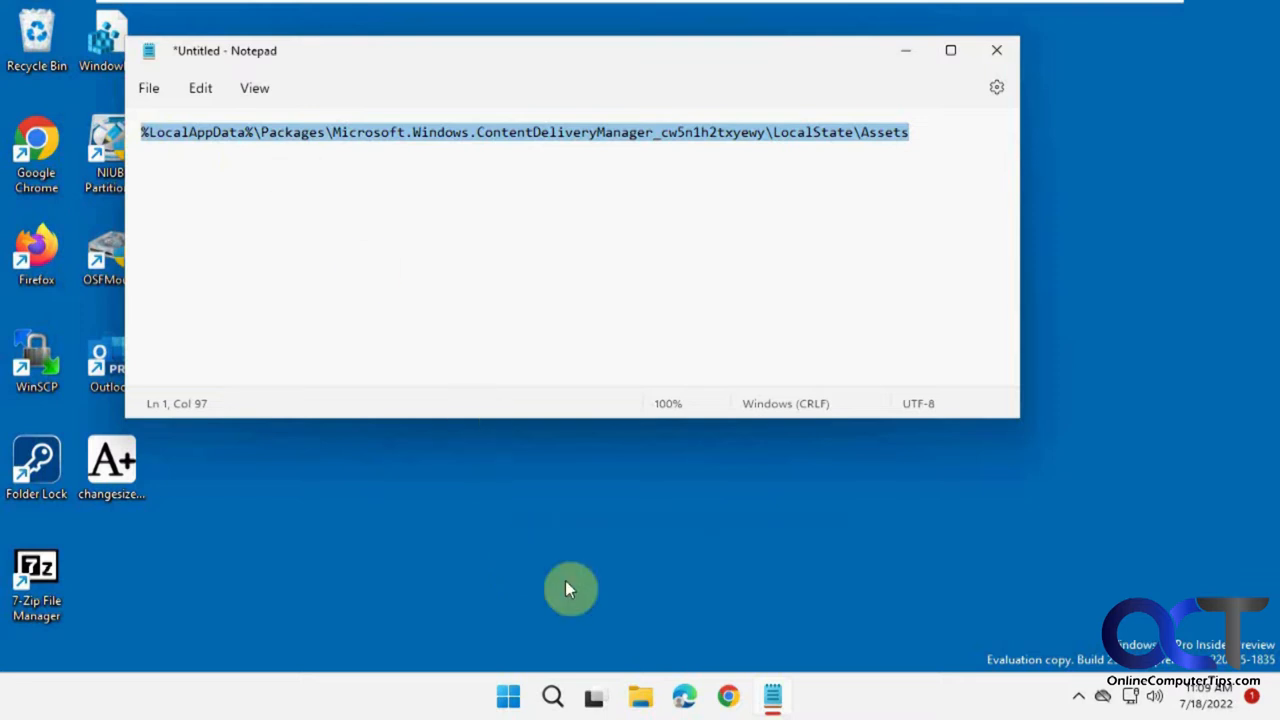
click(640, 696)
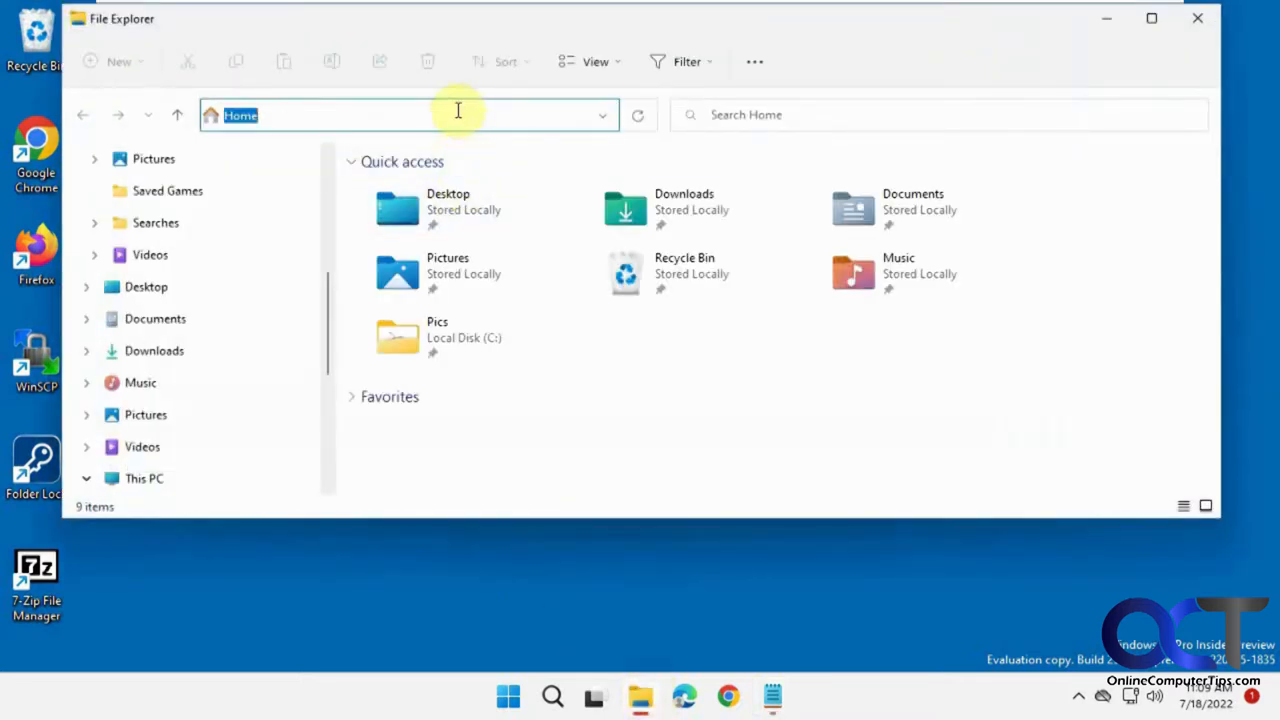
Navigate to the Spotlight Assets folder under %LocalAppData% ContentDeliveryManager and select the first asset.
text(%LocalAppData%\Packages\Microsoft.Windows.ContentDeliveryManager_cw5n1h2txyewy\LocalState\Assets)
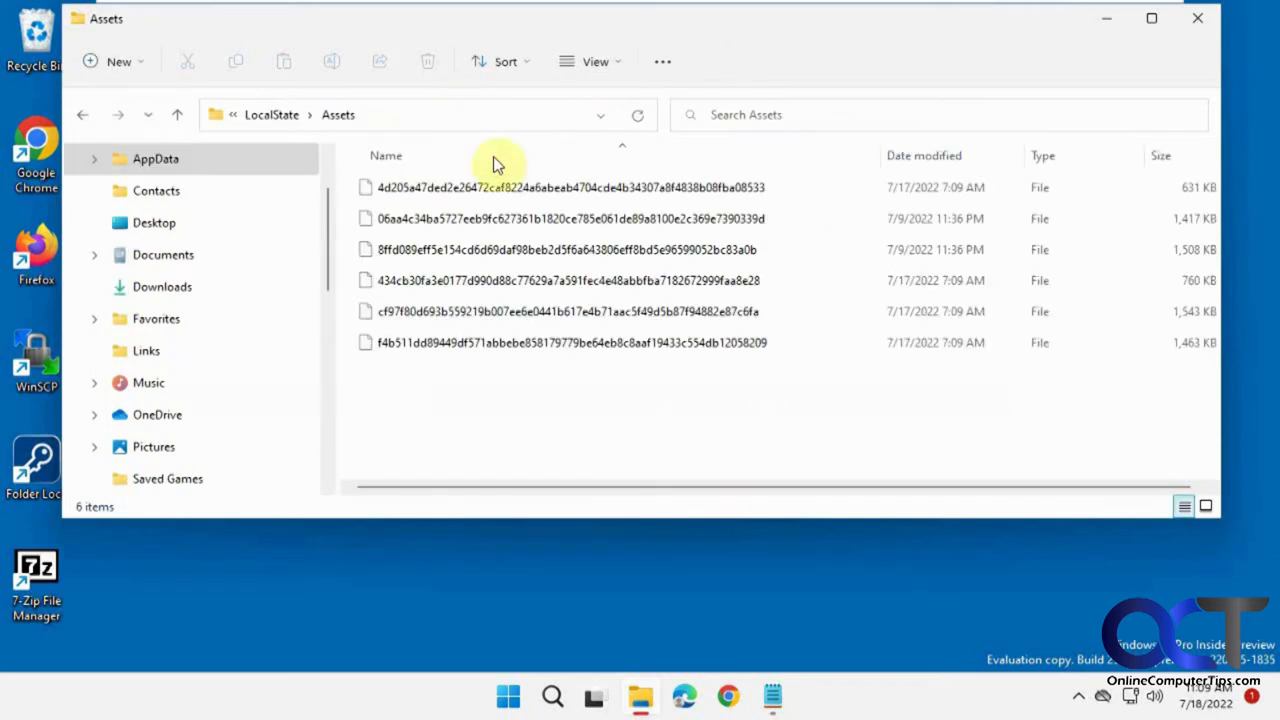
click(570, 188)
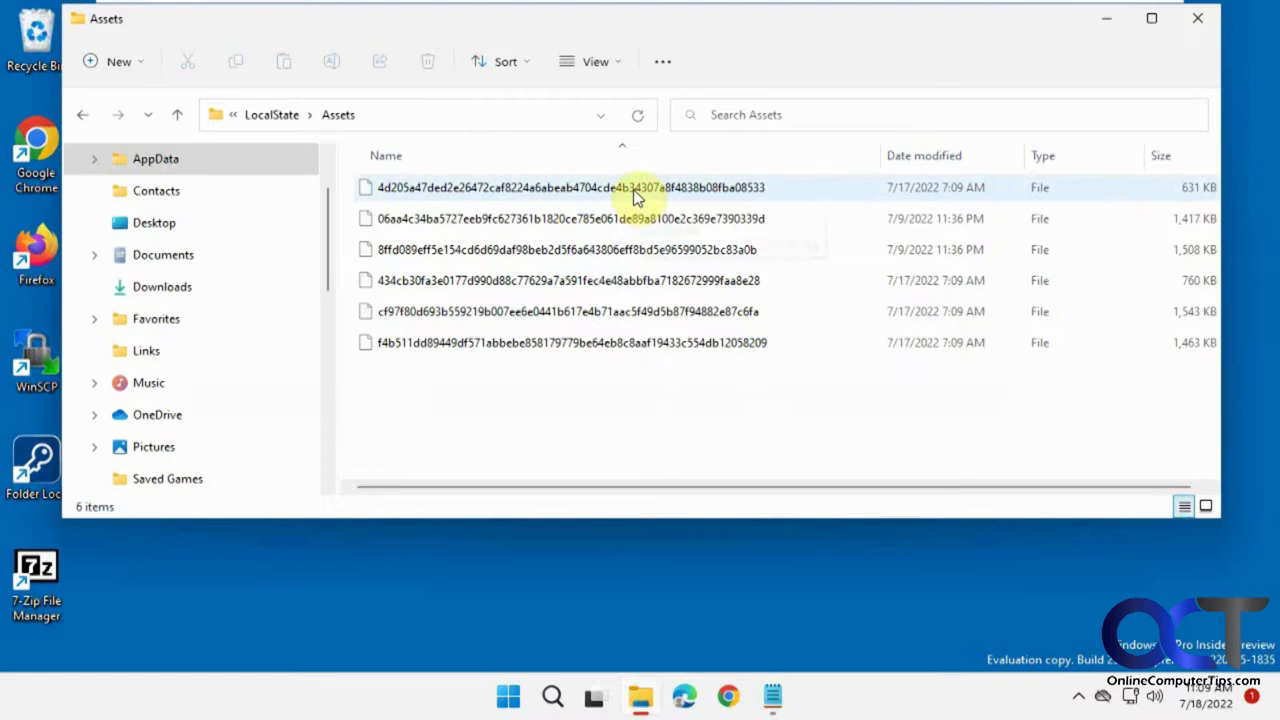
mouse_move(616, 196)
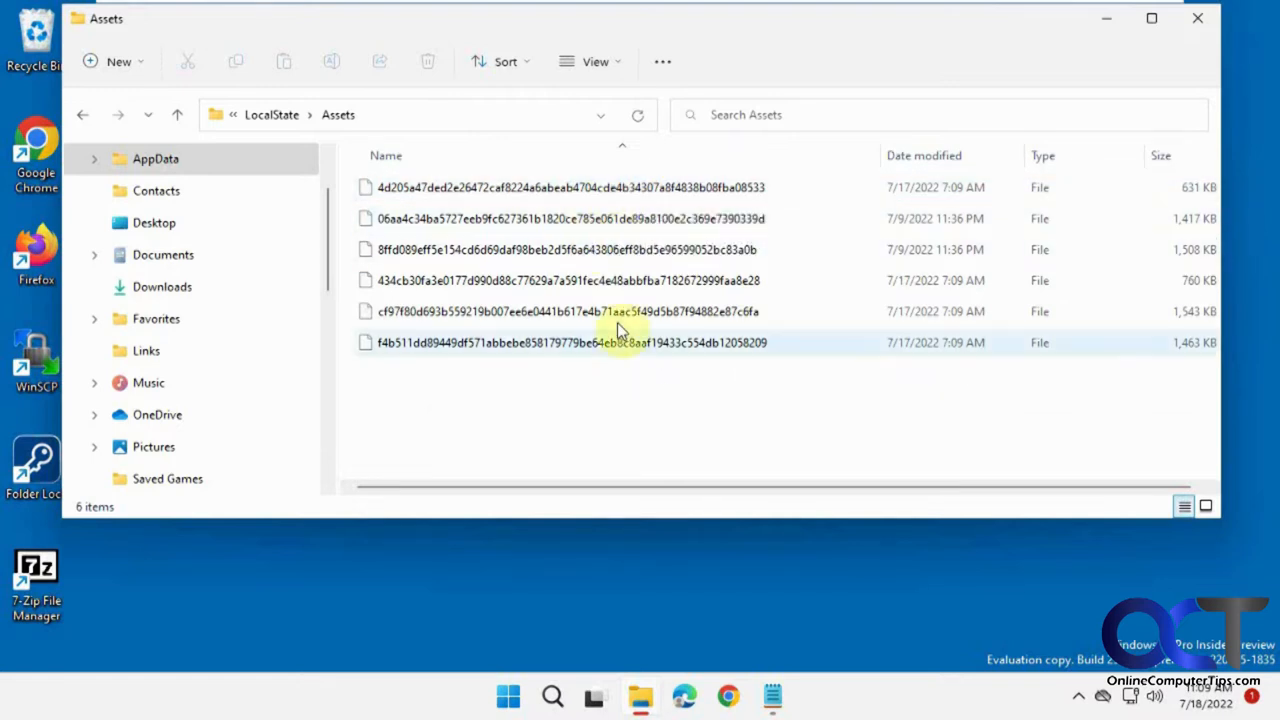
click(570, 188)
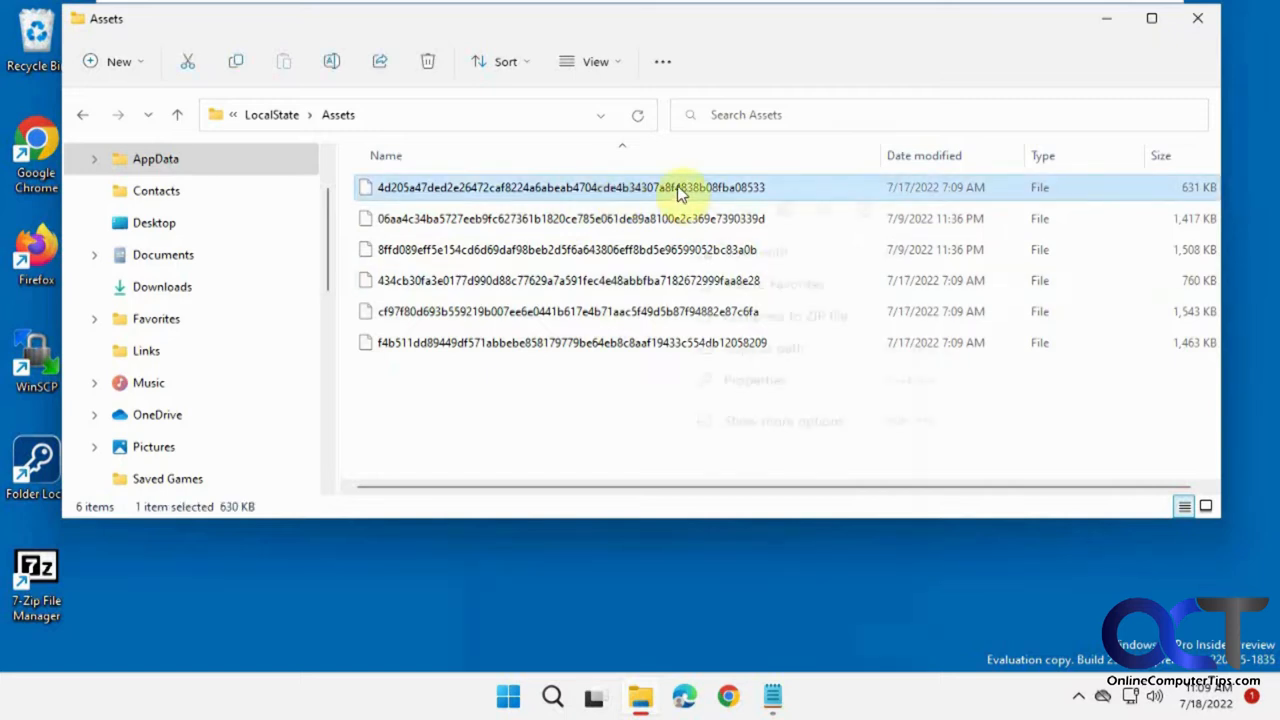
Rename the first asset file with a .jpg extension and view it as an image.
right_click(680, 188)
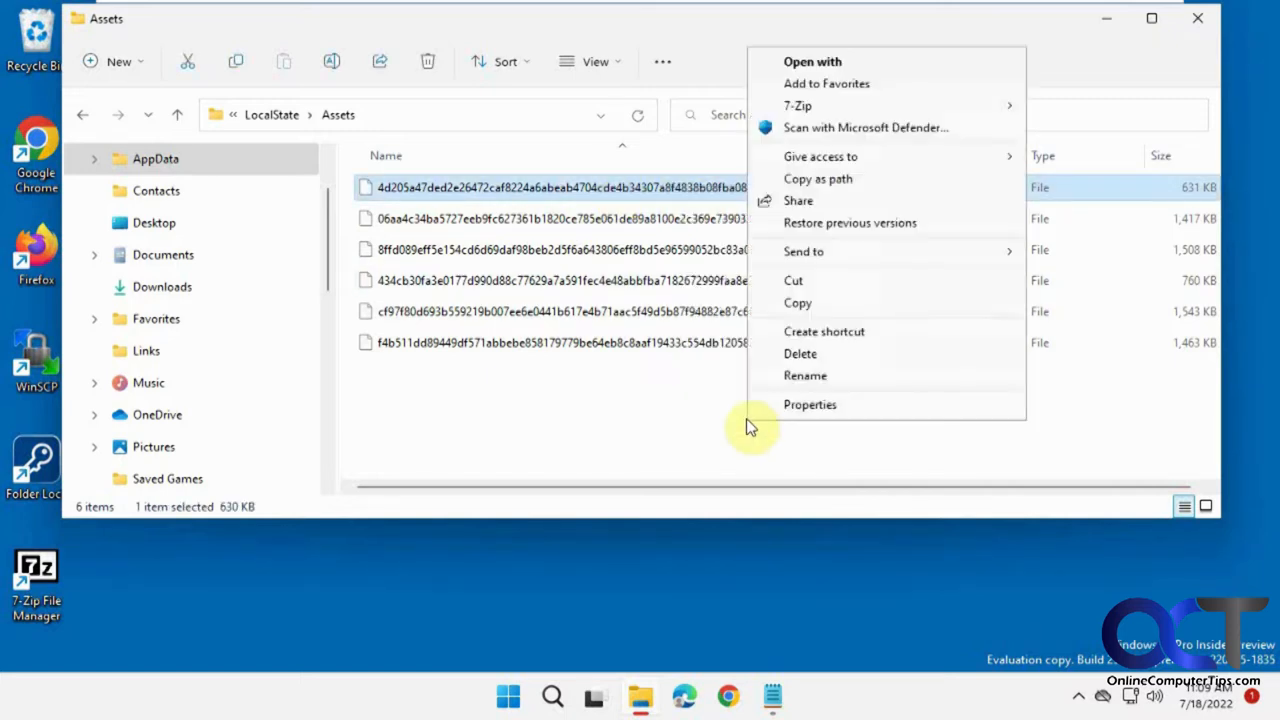
click(804, 376)
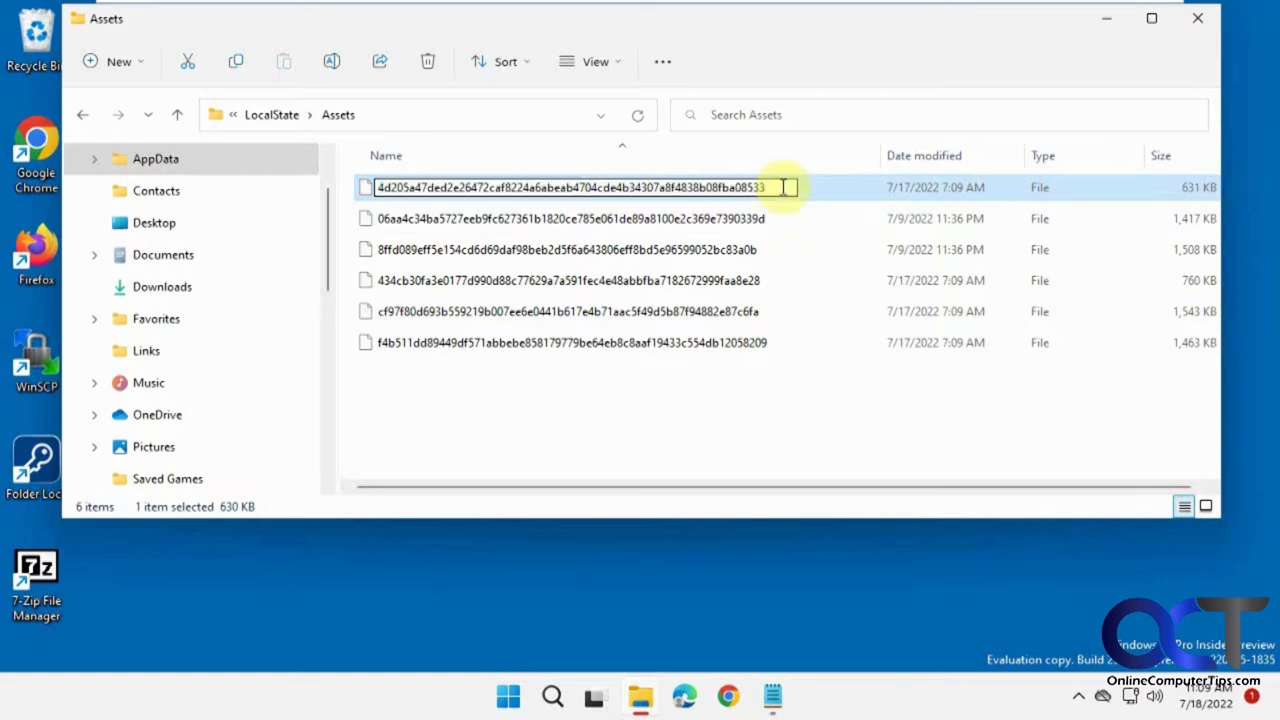
text(.jpg)
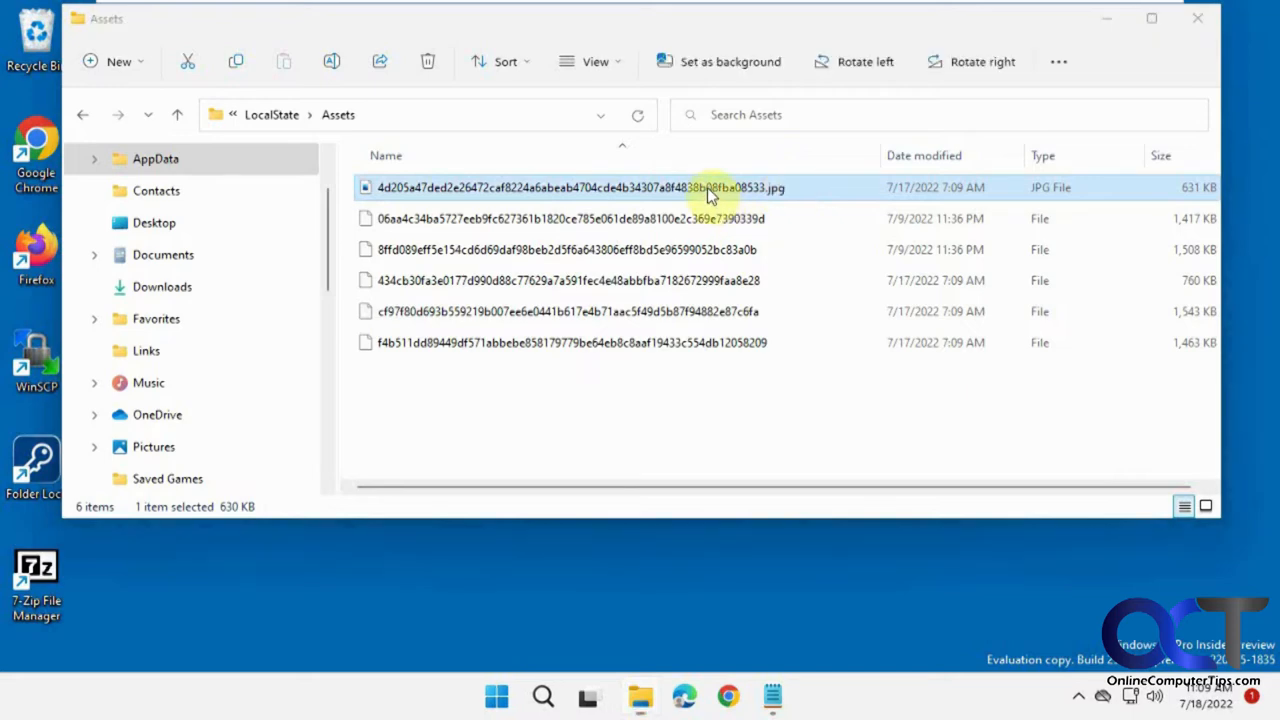
double_click(580, 188)
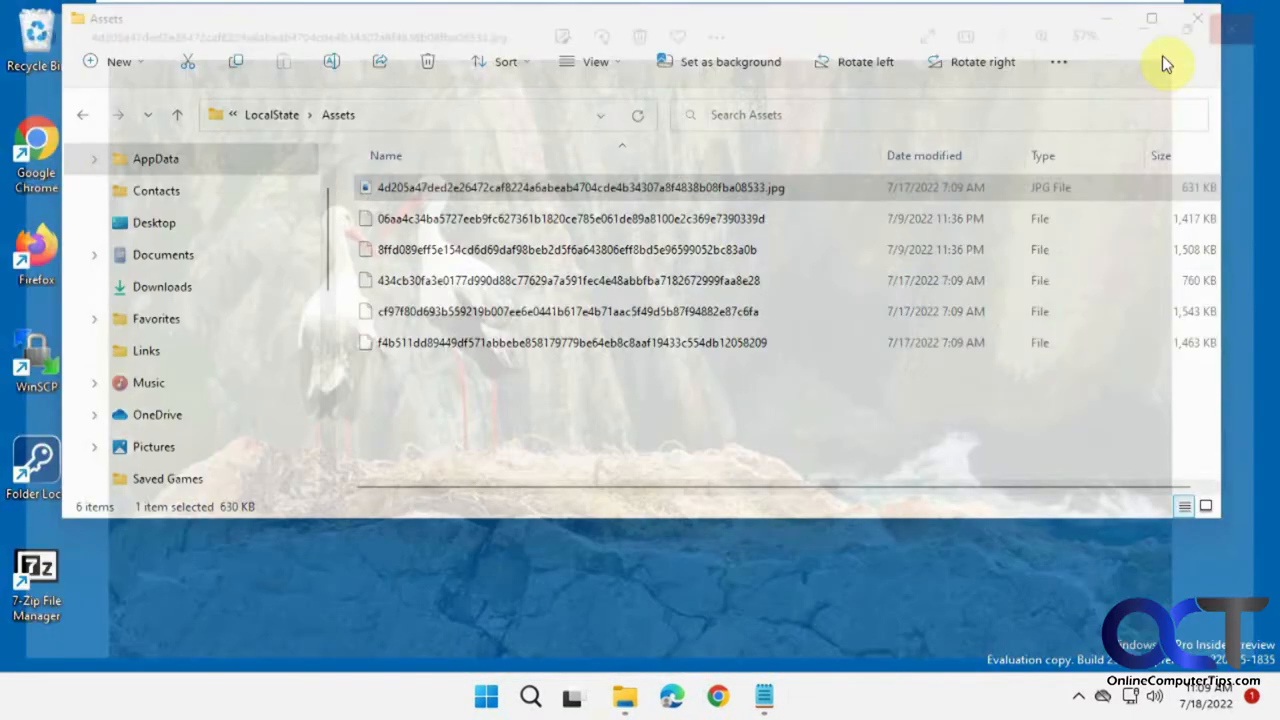
Rename the second asset file with a .jpg extension so it lists as a JPG file.
right_click(556, 218)
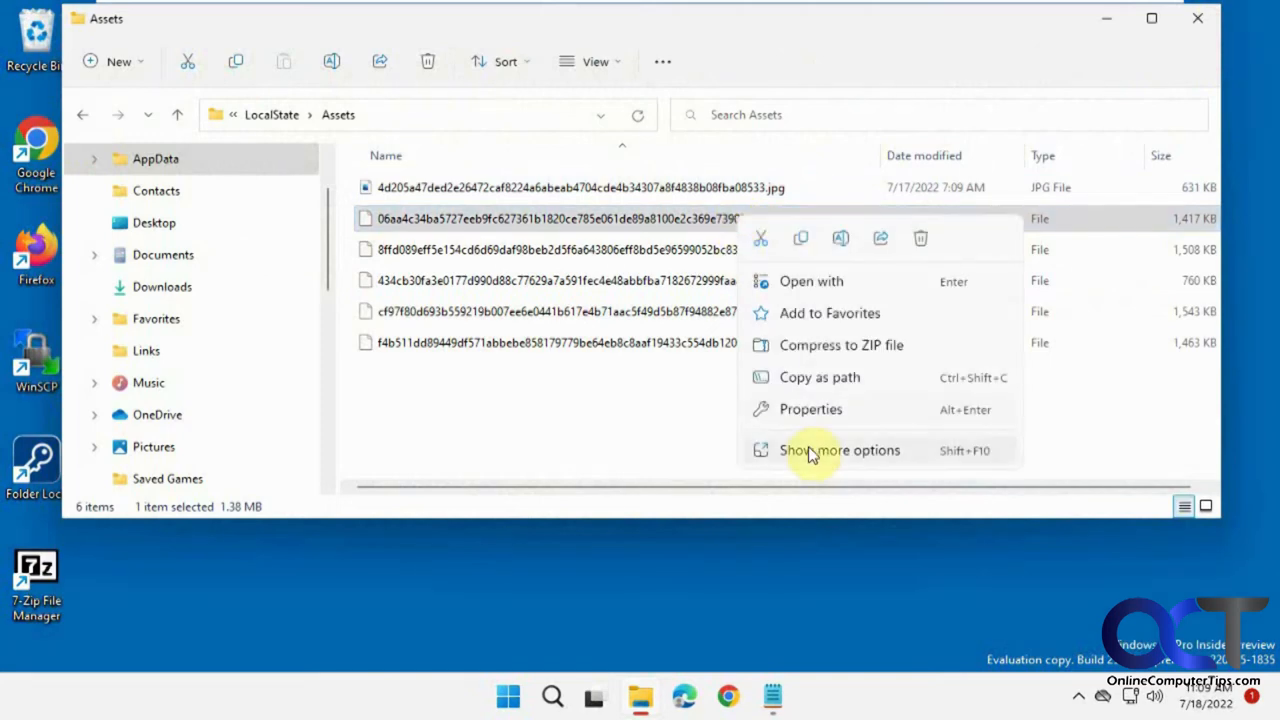
click(840, 450)
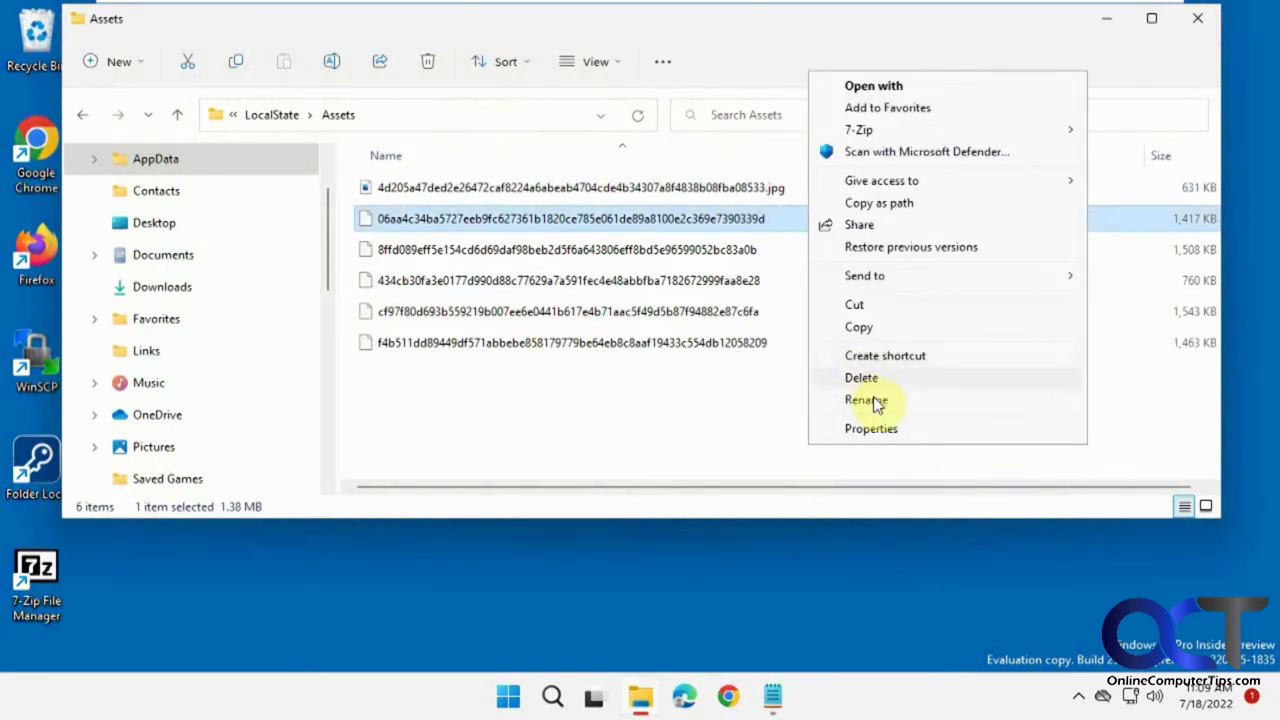
click(866, 400)
text(.jpg)
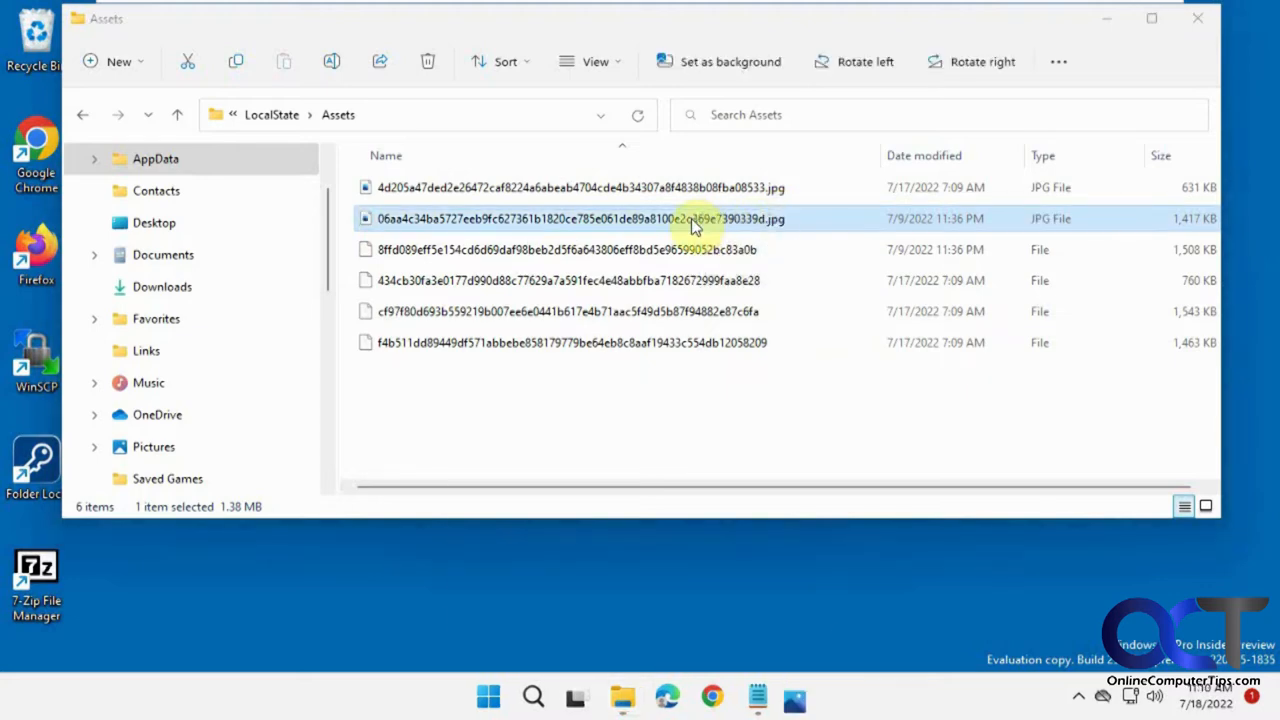
double_click(580, 218)
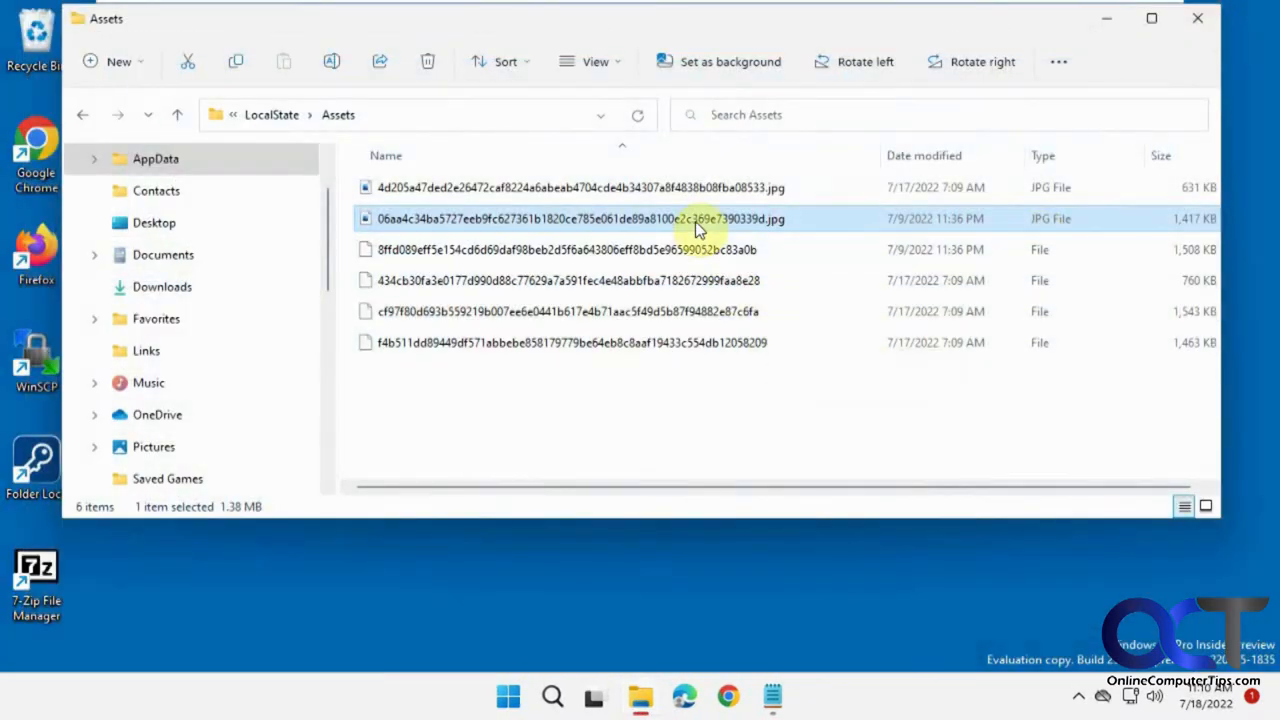
mouse_move(684, 222)
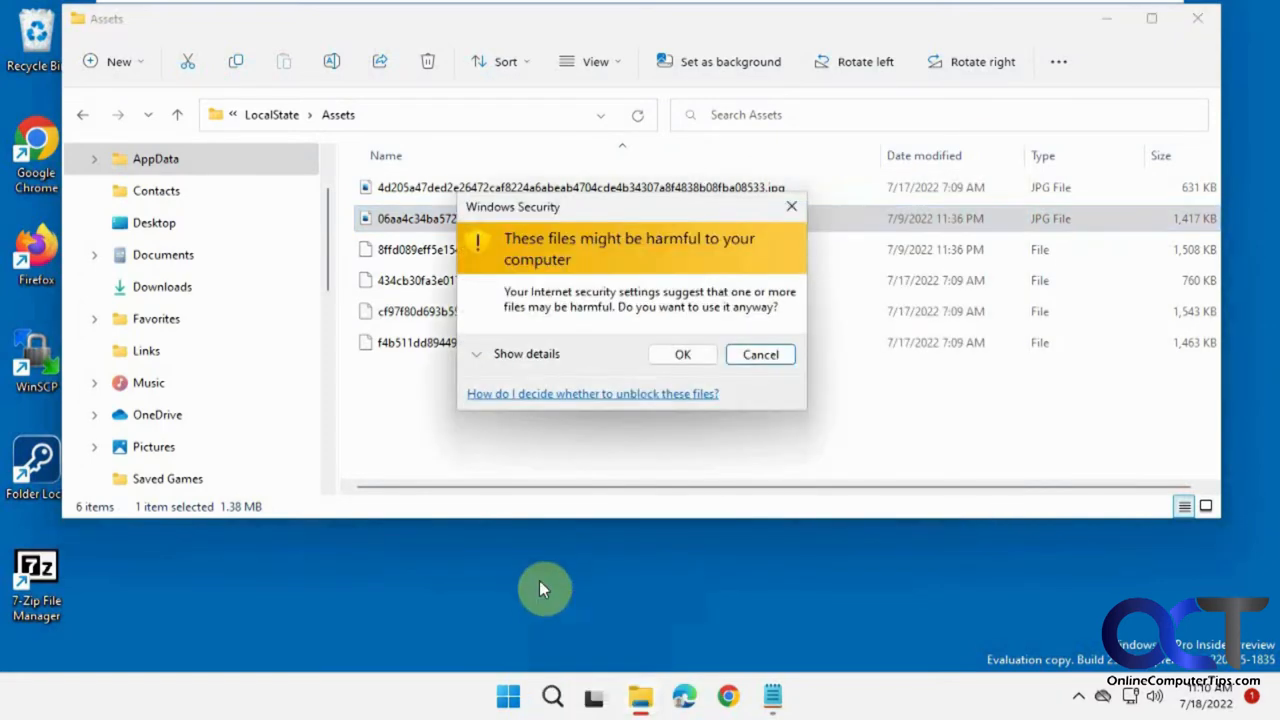
Confirm the security warning to move the 06aa4c… JPG to the desktop, then act on the first file.
click(682, 354)
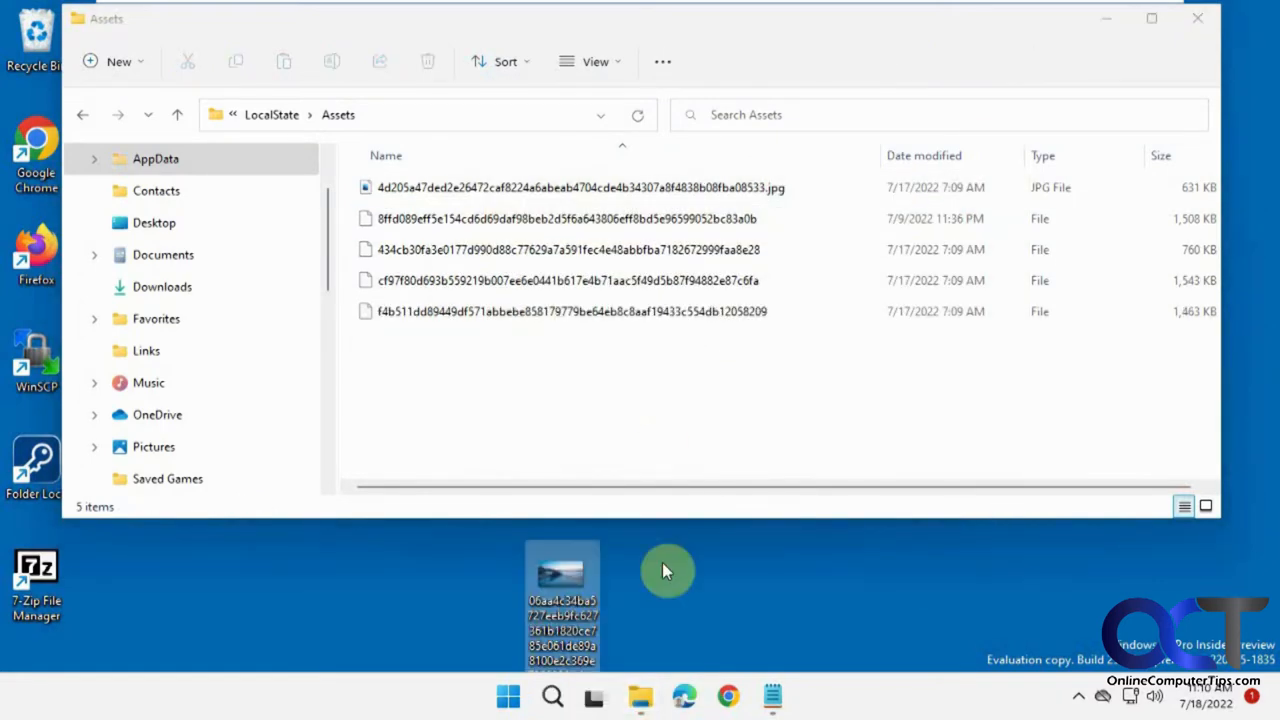
click(580, 188)
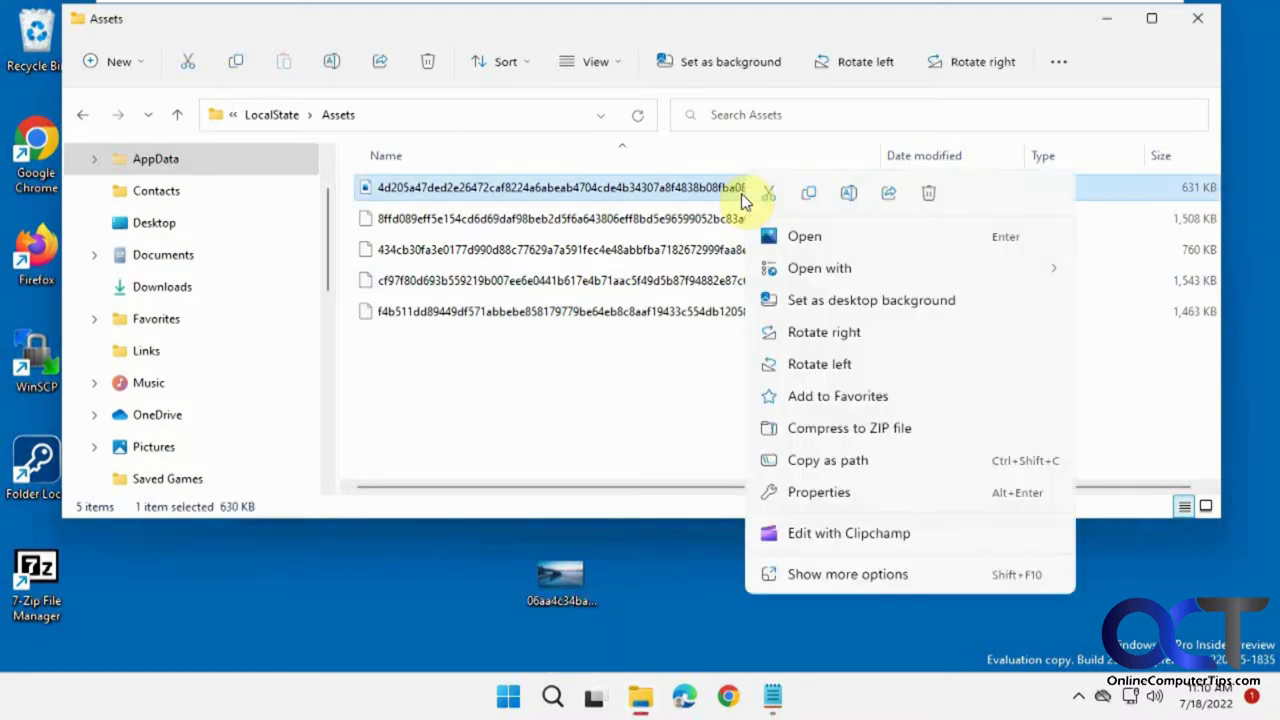
click(800, 524)
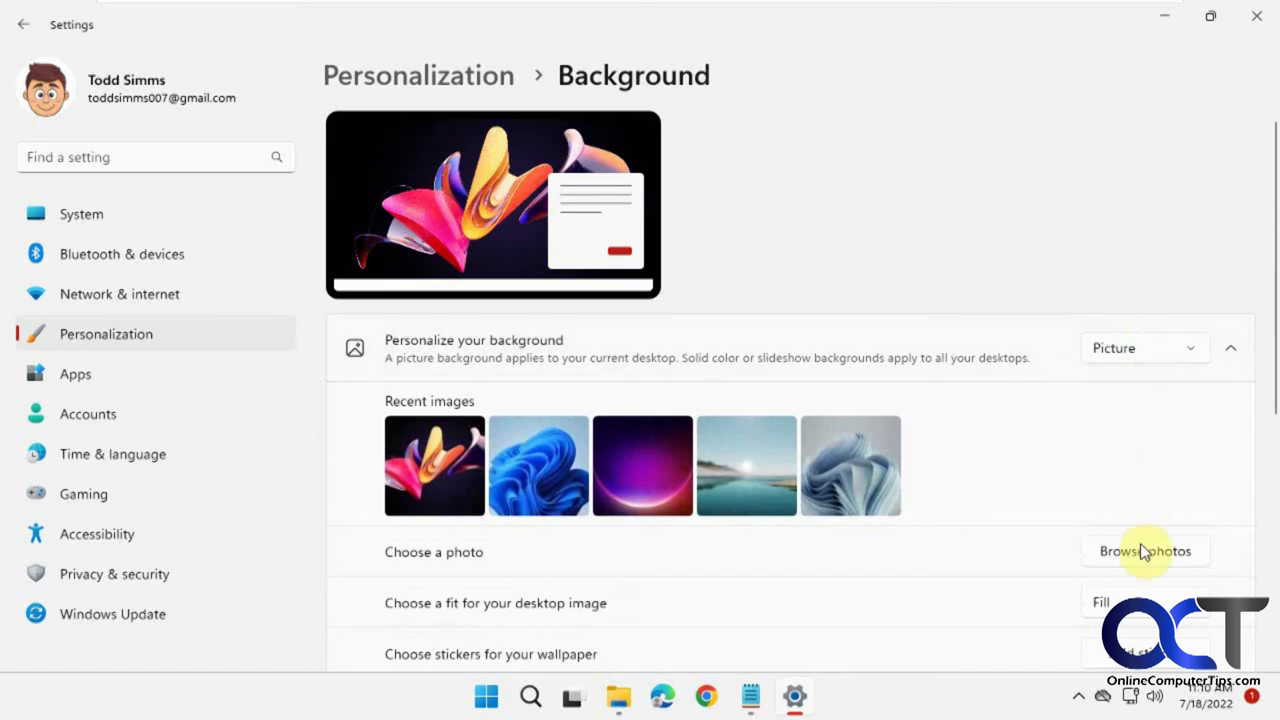
Browse to the desktop's 06aa4c… lake image and apply it as the desktop background.
click(1144, 552)
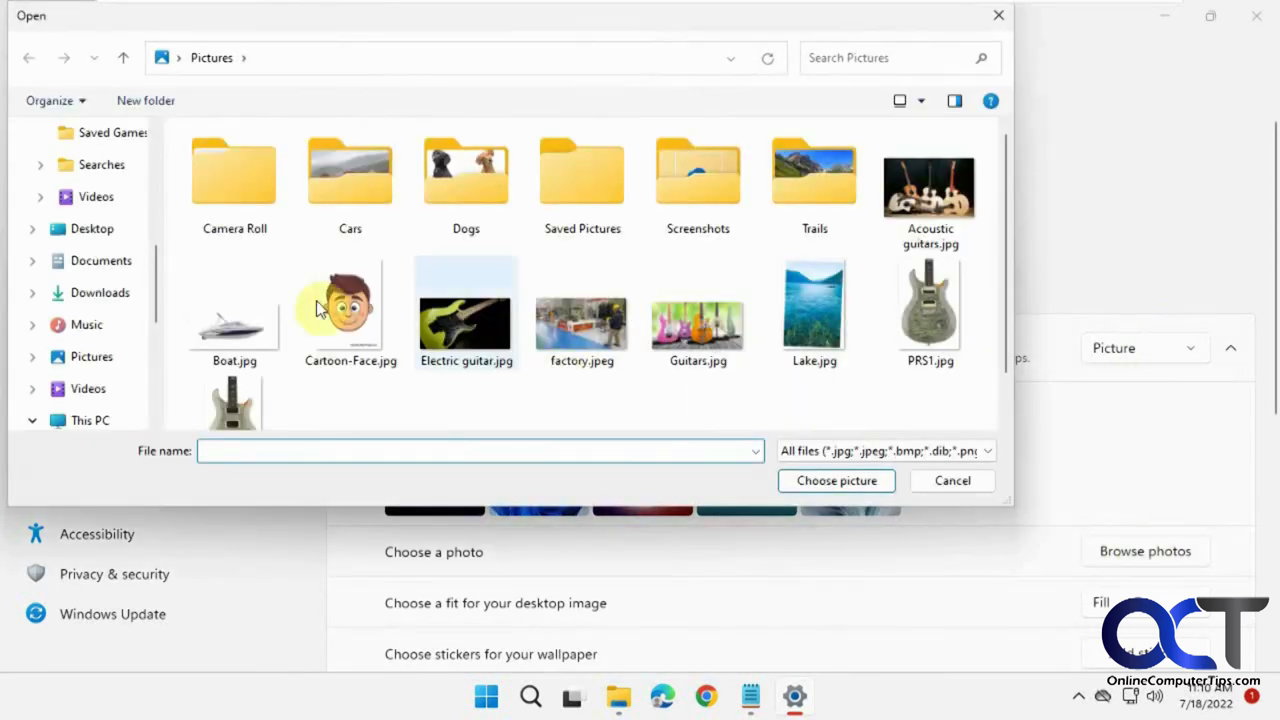
click(92, 228)
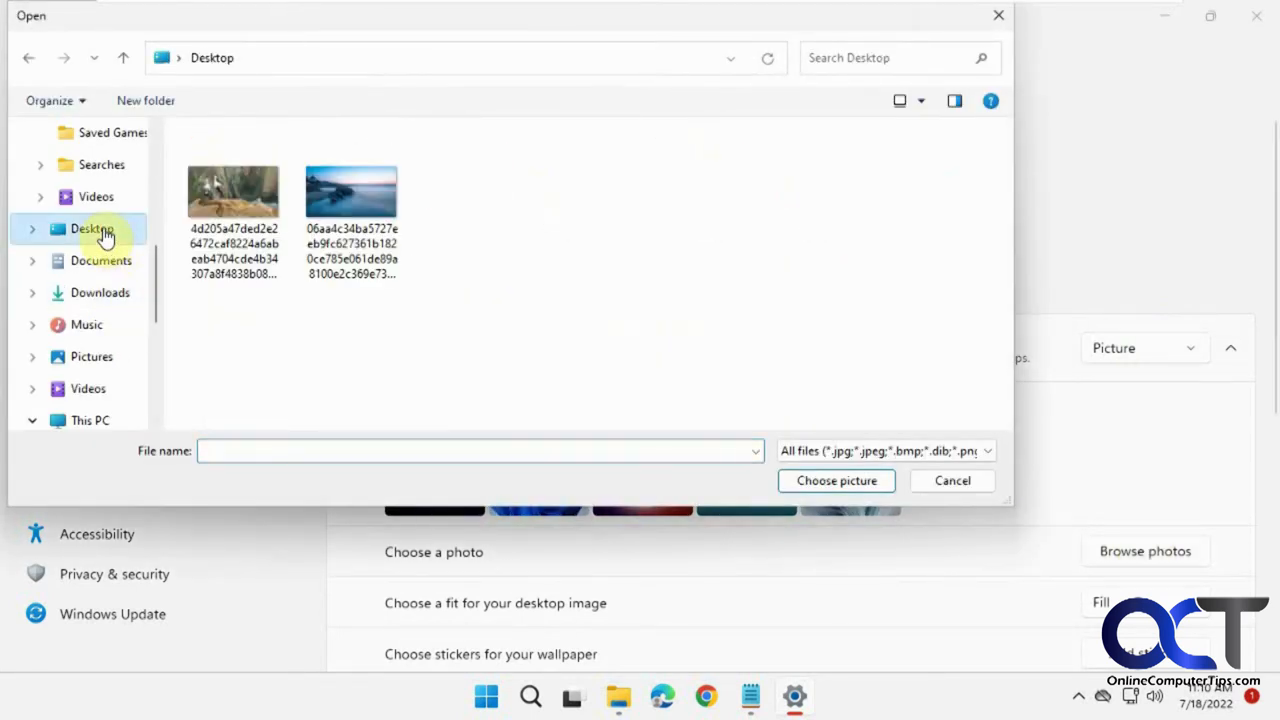
click(352, 190)
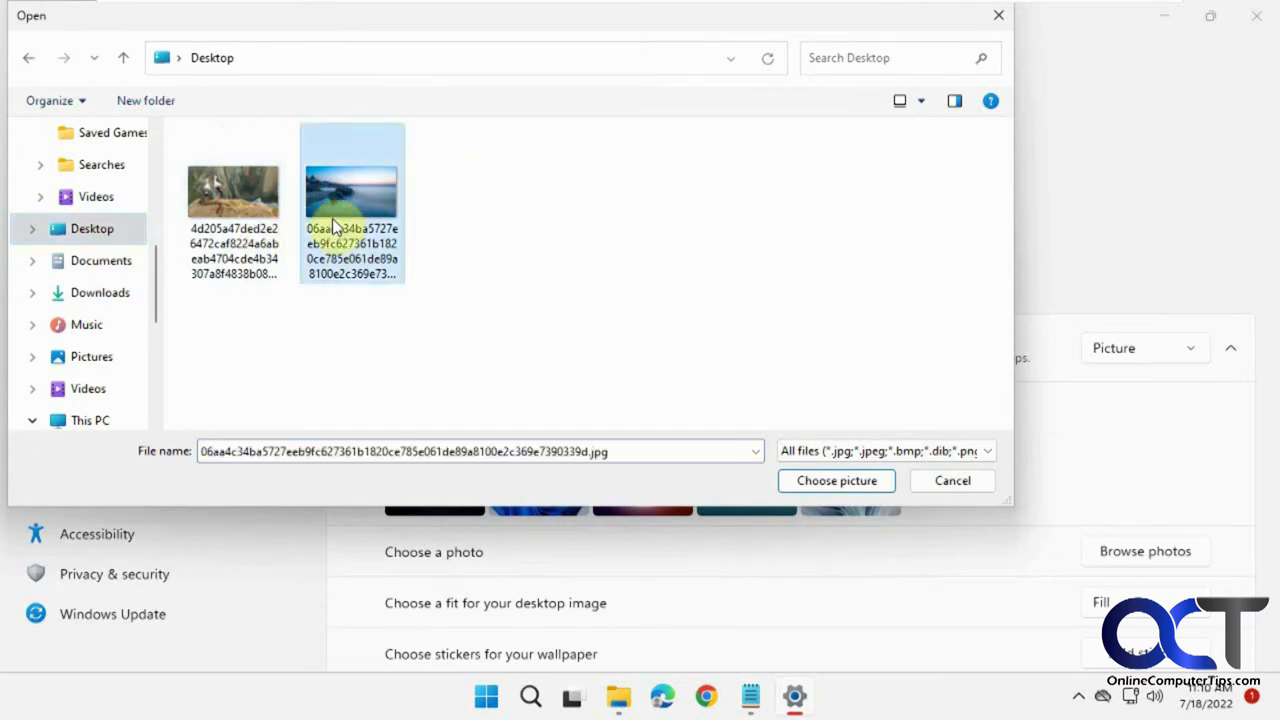
click(836, 480)
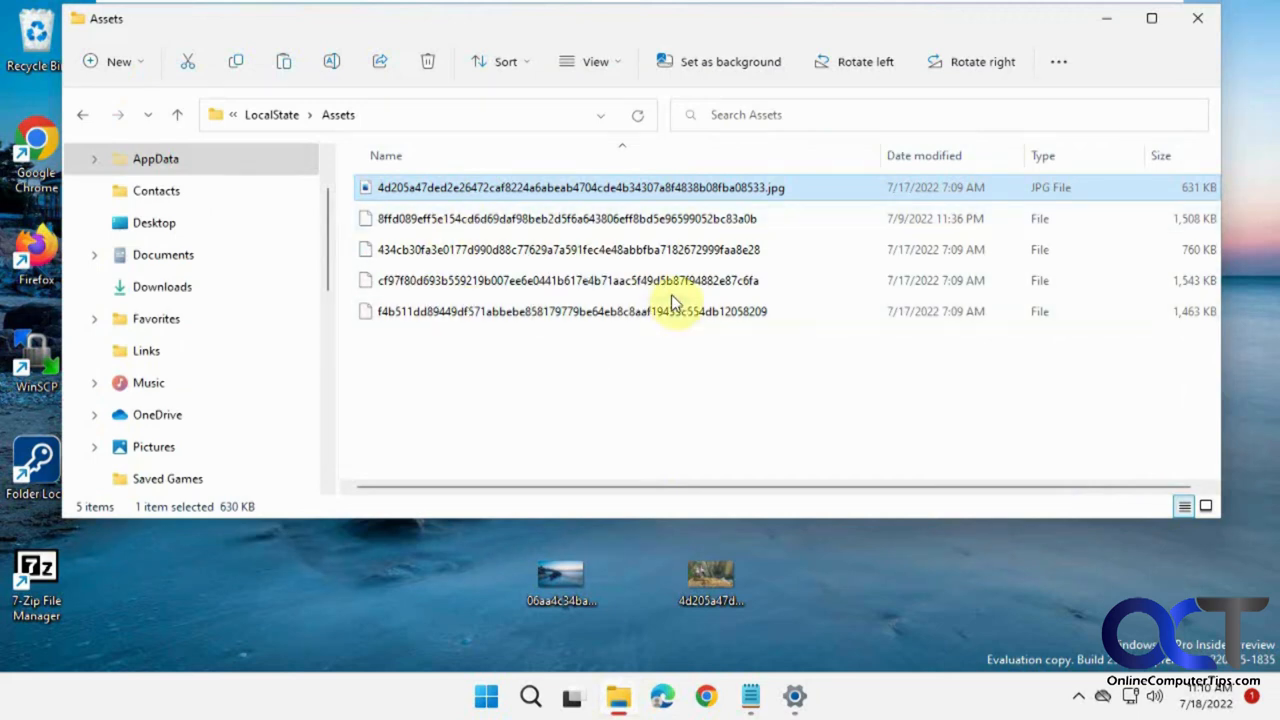
mouse_move(688, 206)
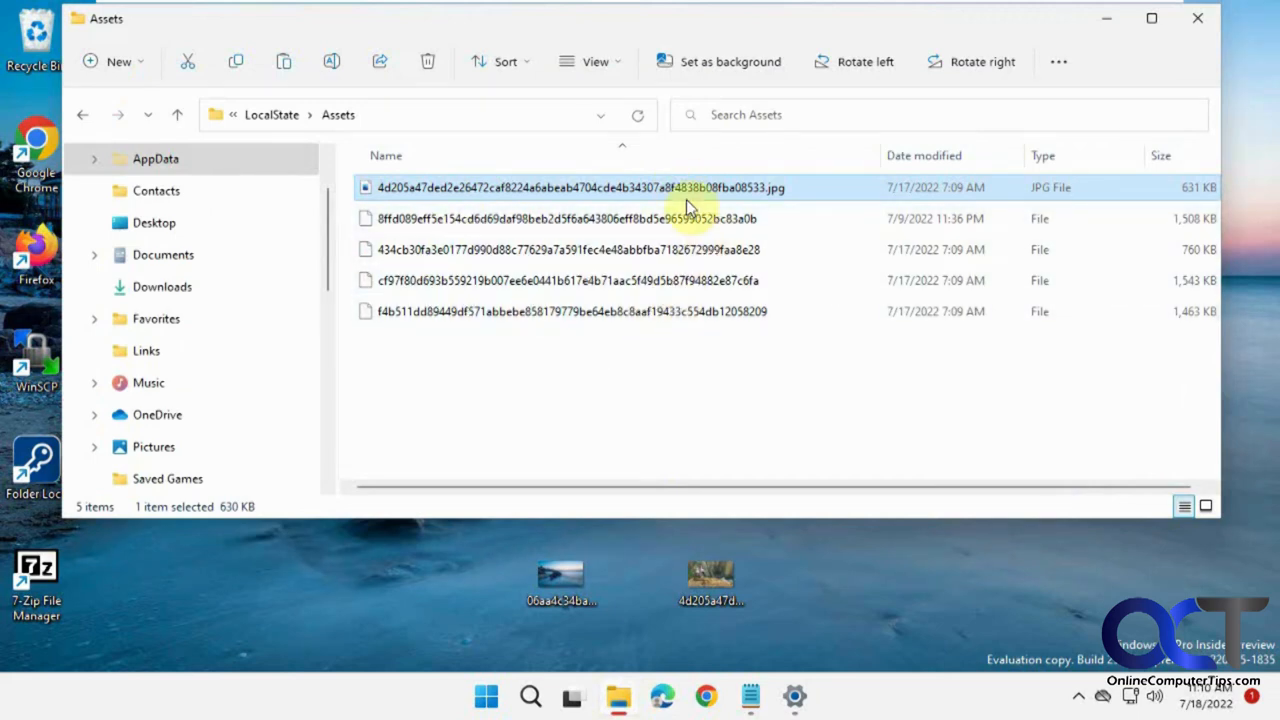
mouse_move(600, 356)
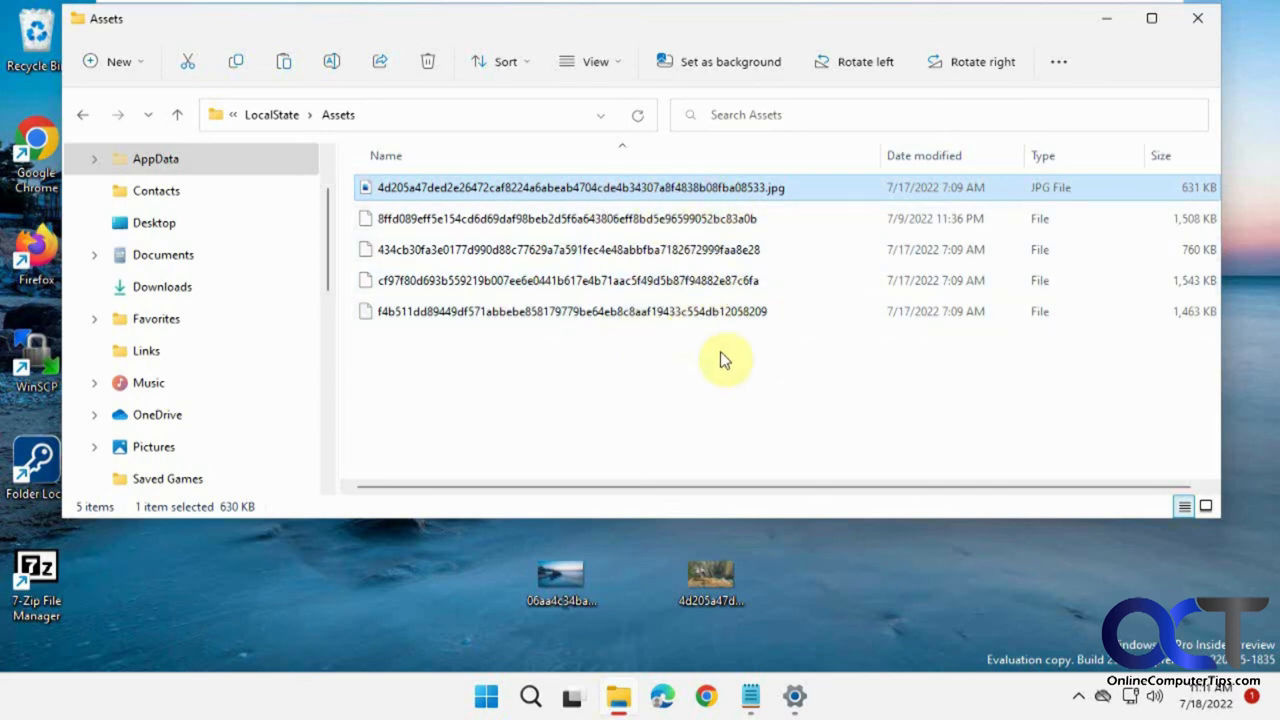
mouse_move(616, 420)
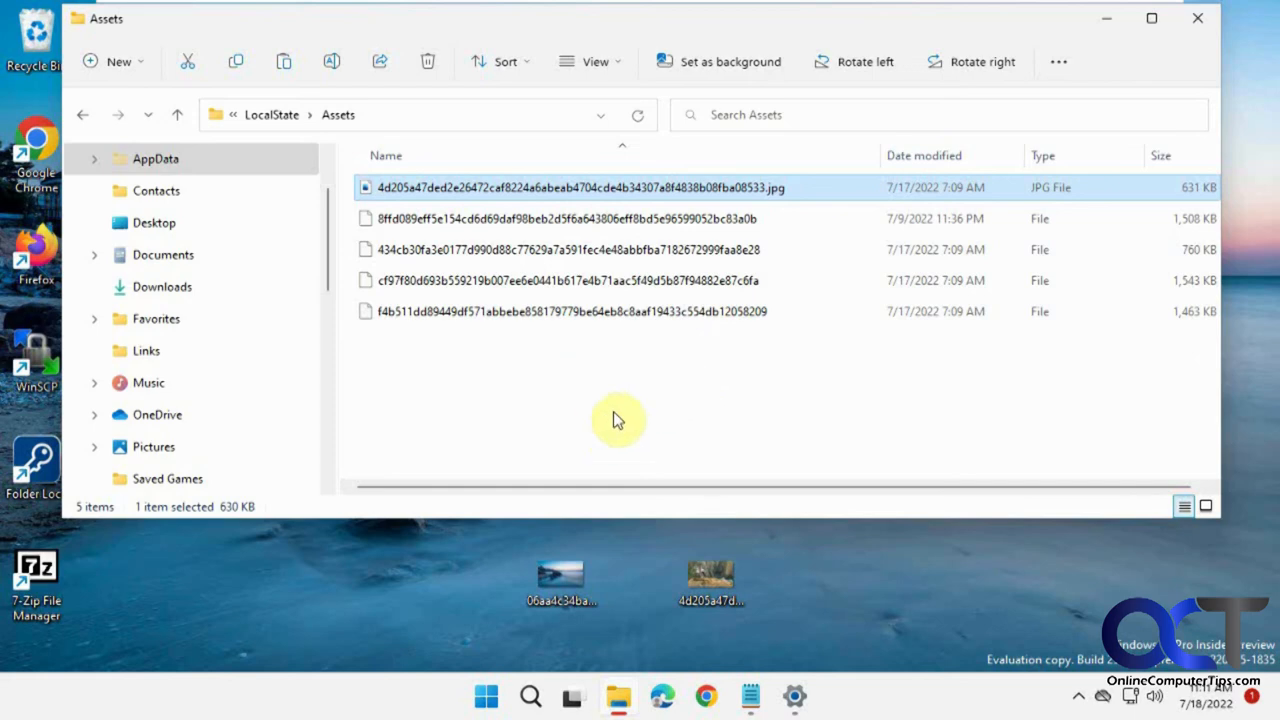
mouse_move(576, 218)
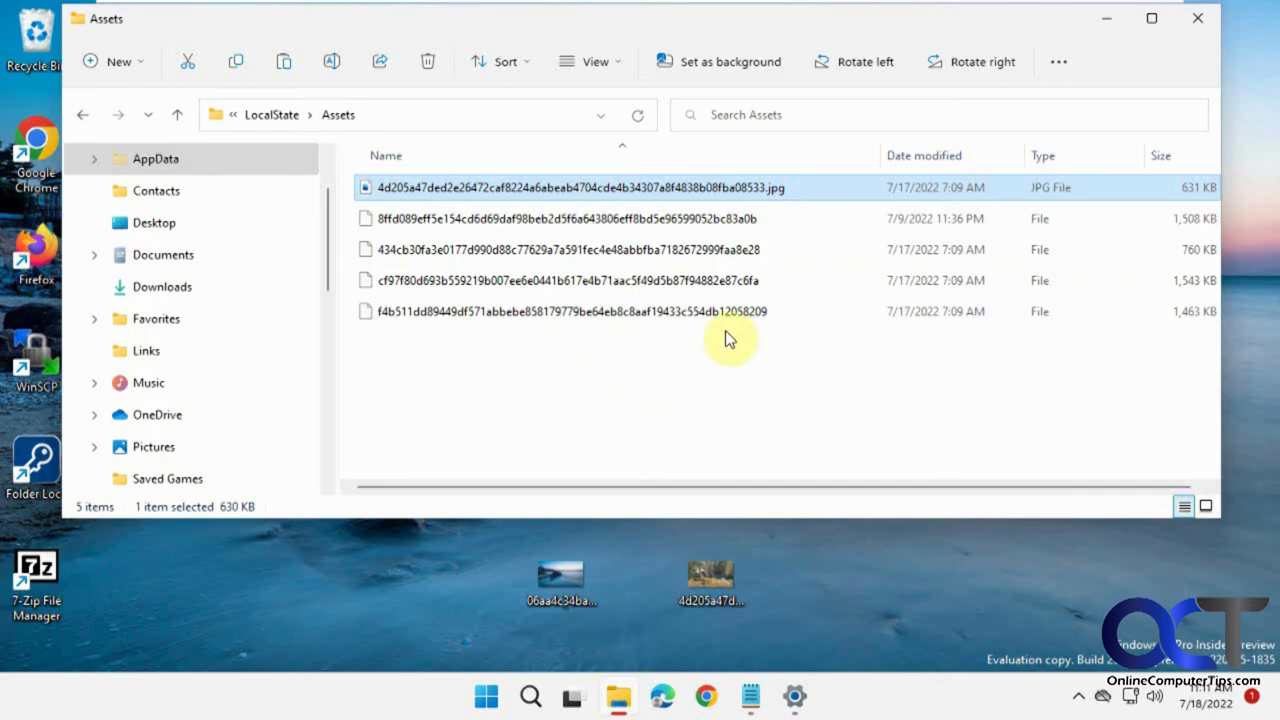
mouse_move(738, 204)
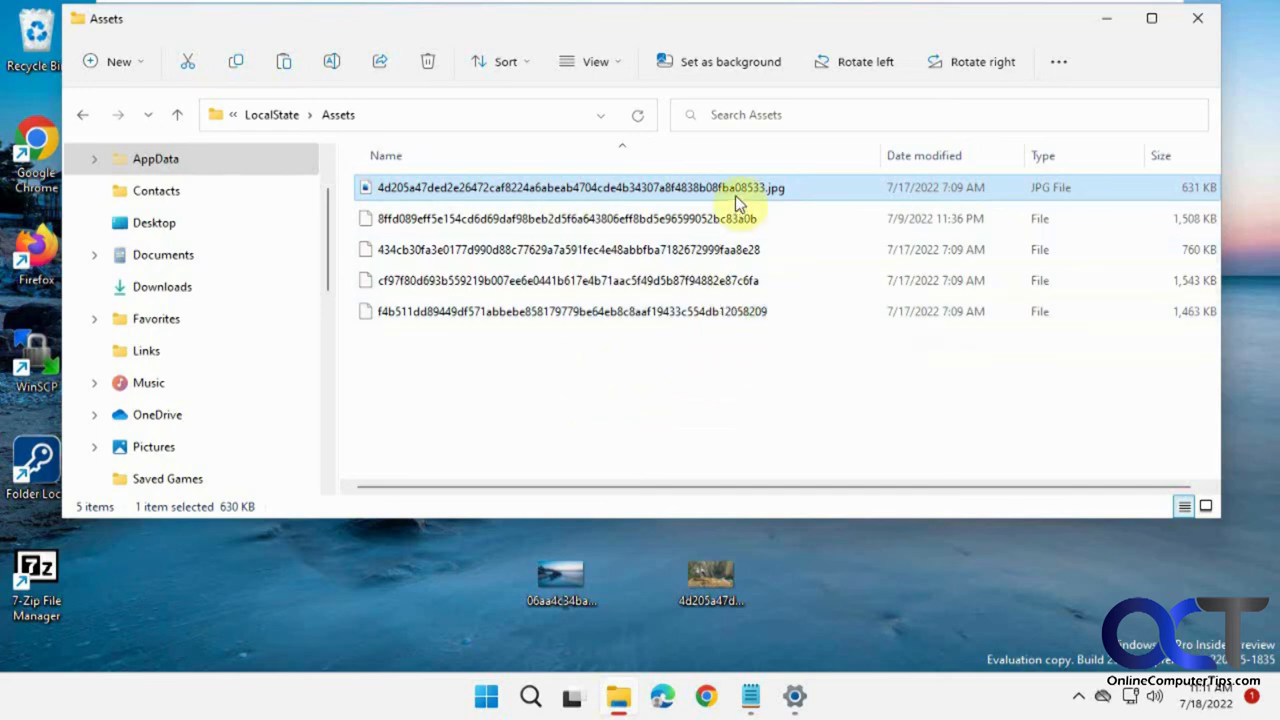
mouse_move(756, 218)
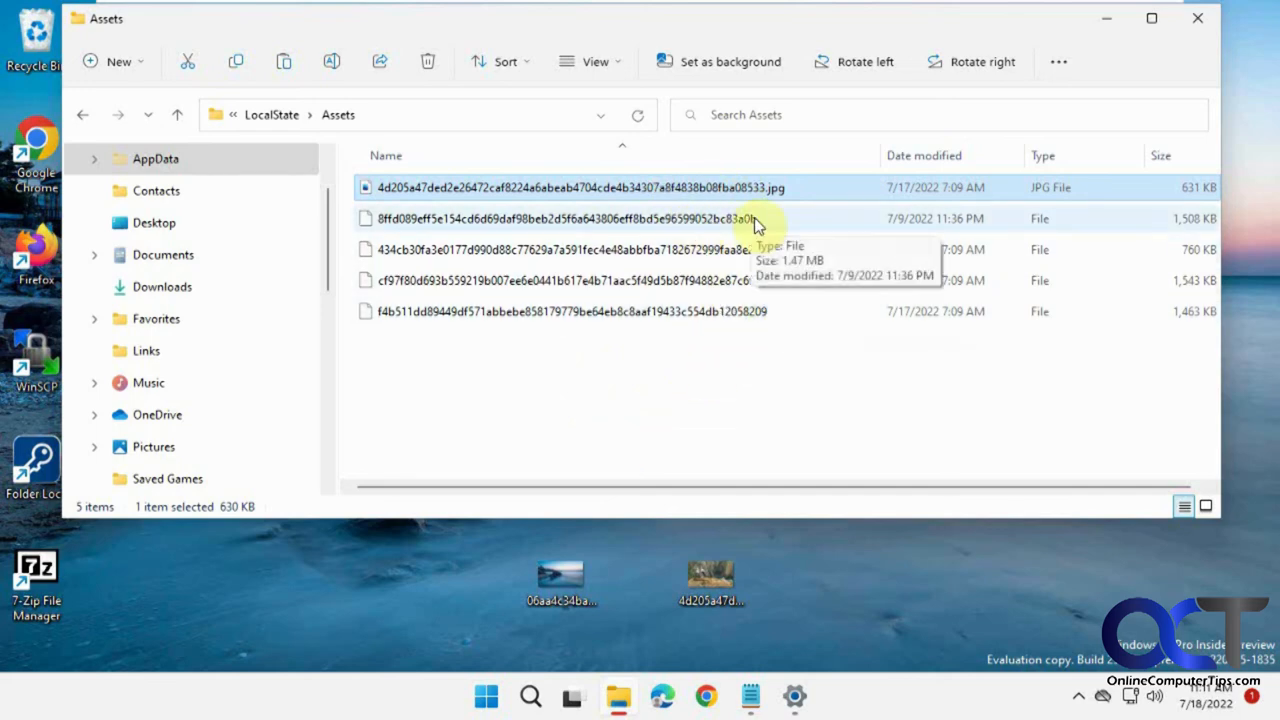
mouse_move(678, 218)
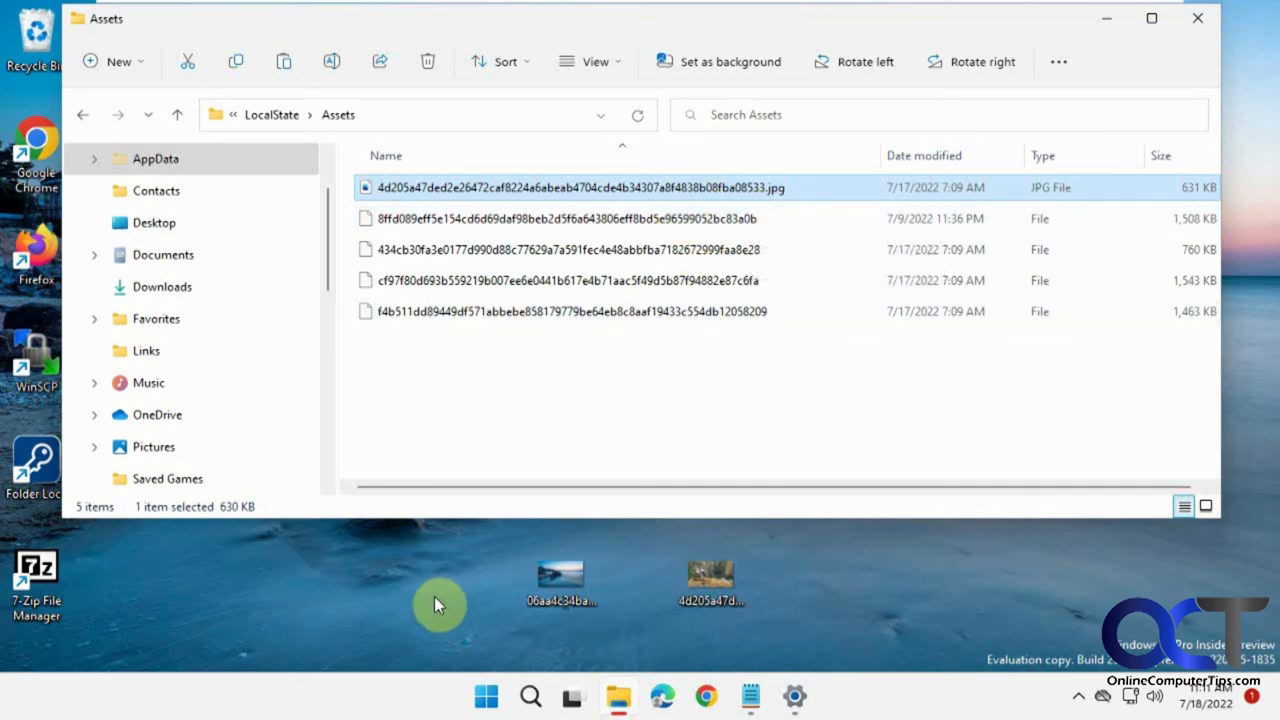
mouse_move(430, 572)
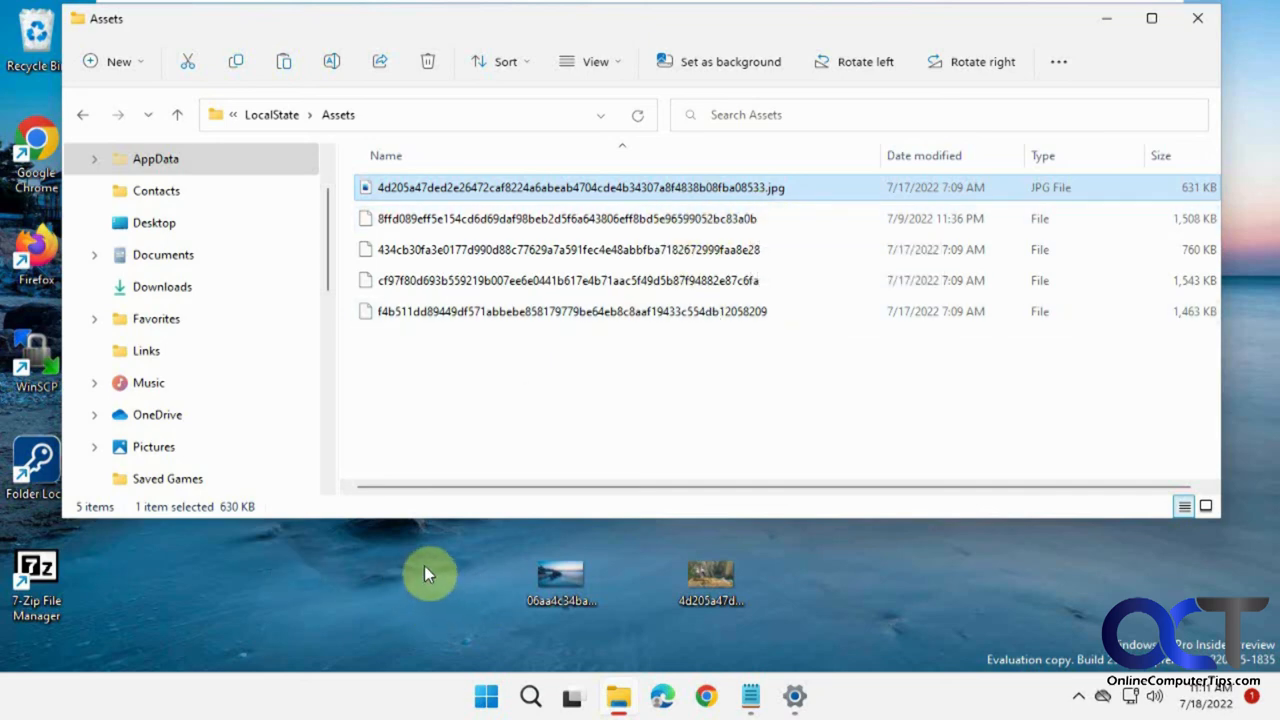